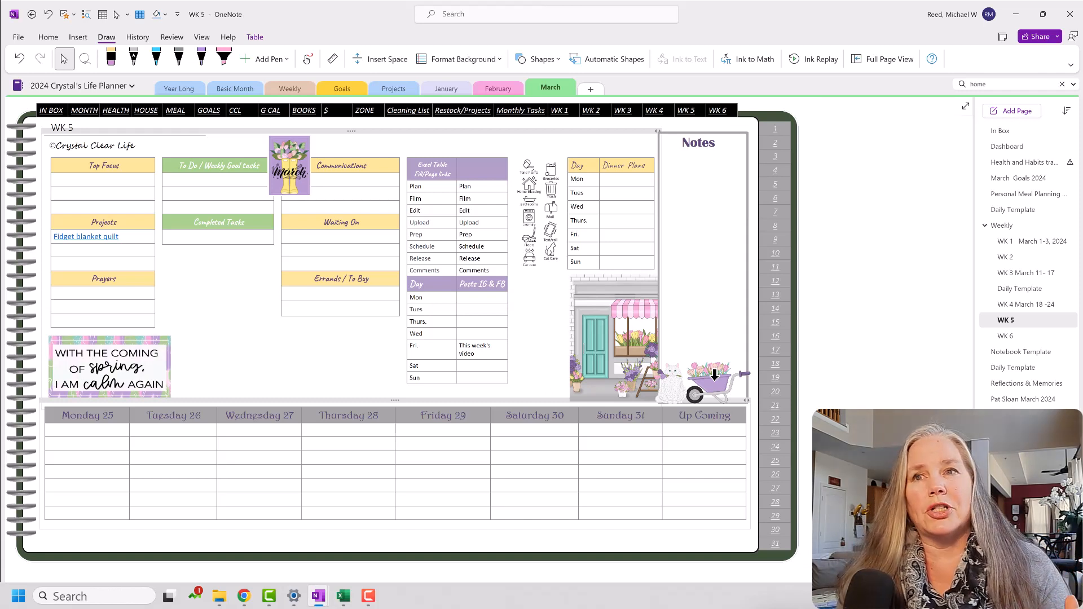
Switch to the Basic Month section of the 2024 planner
click(666, 458)
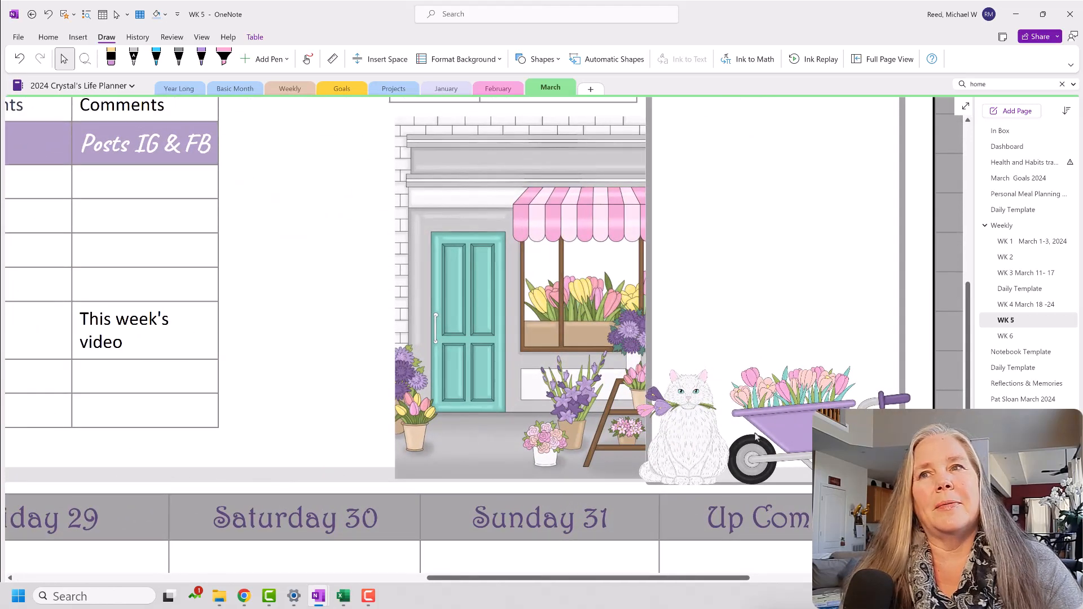
mouse_move(703, 435)
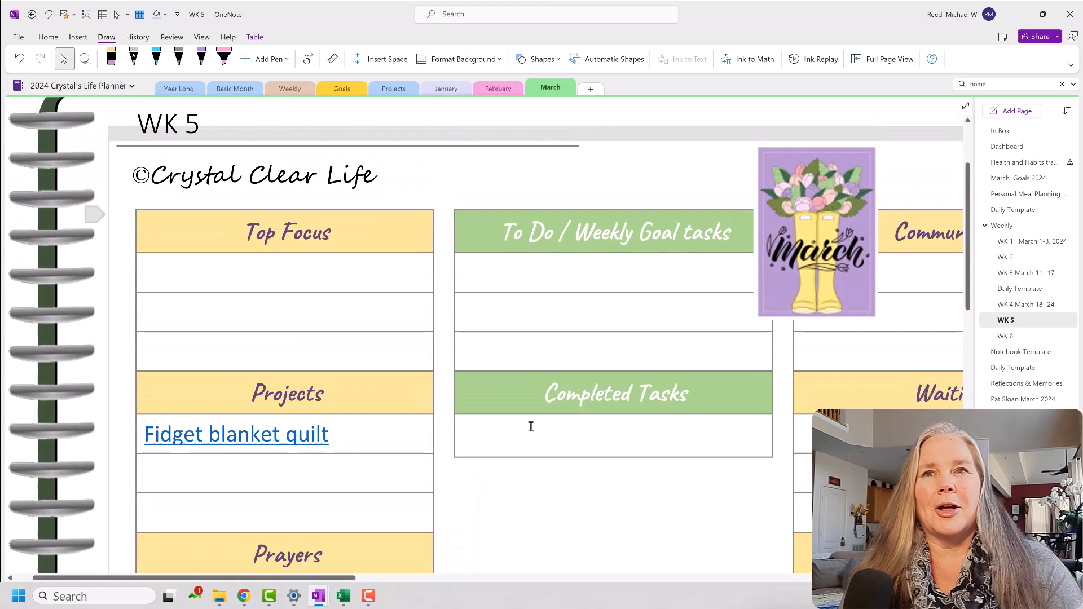
mouse_move(809, 229)
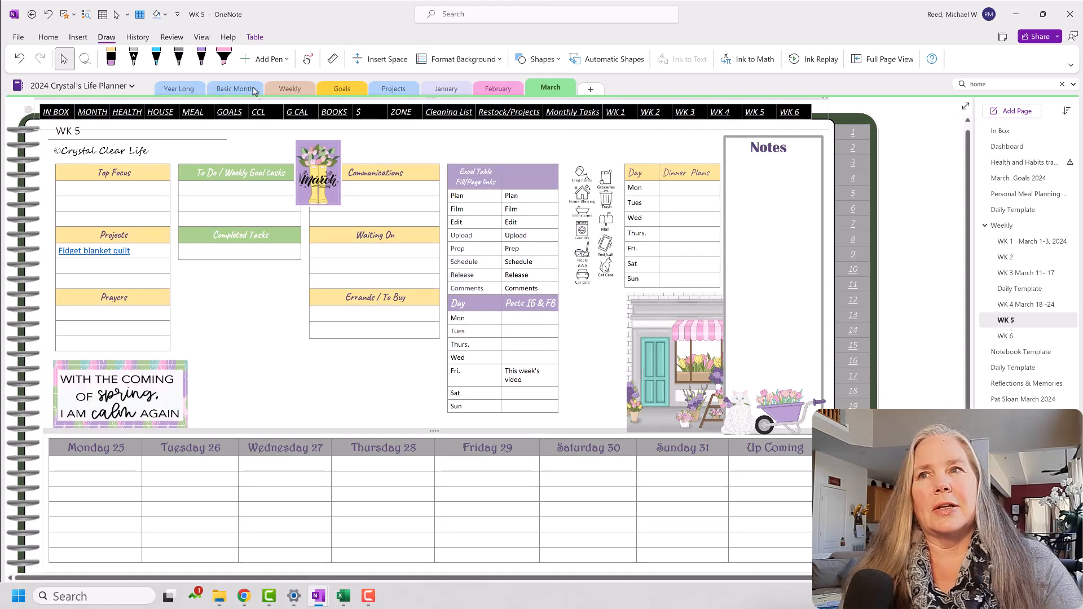
mouse_move(235, 90)
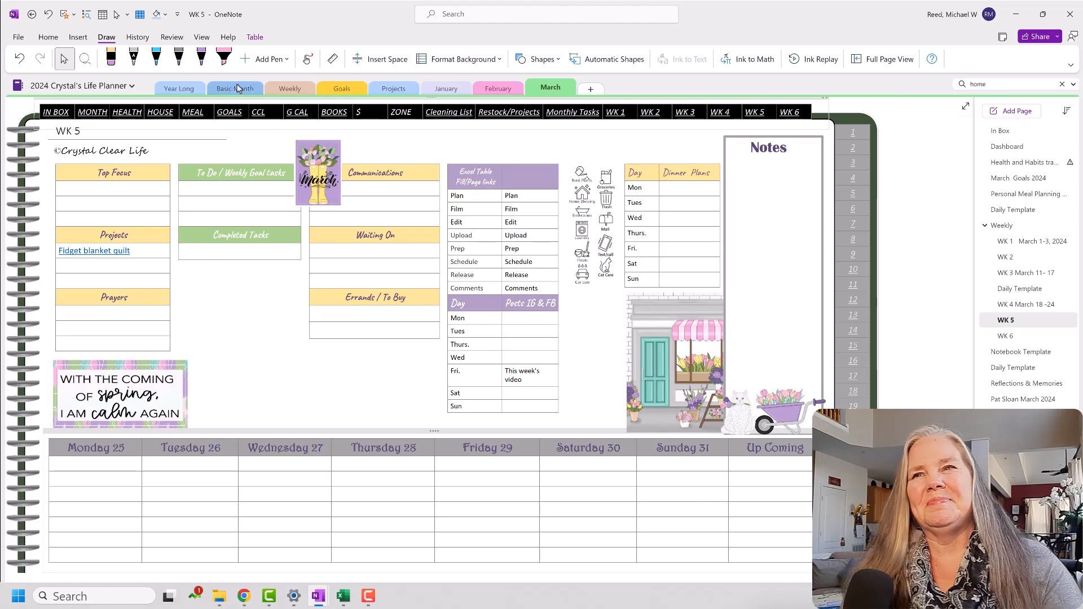
click(234, 88)
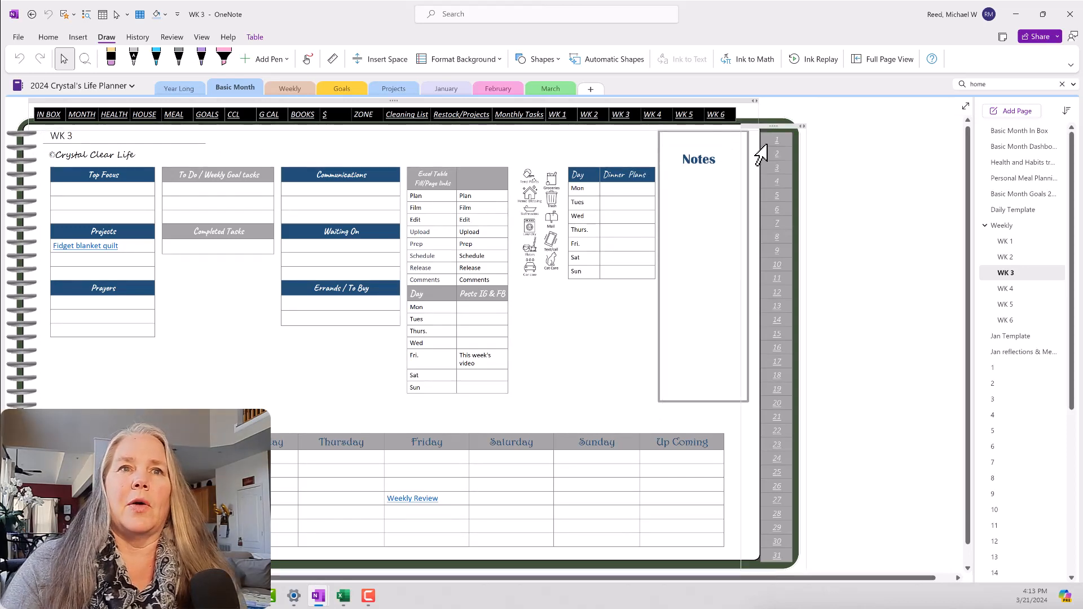
mouse_move(776, 203)
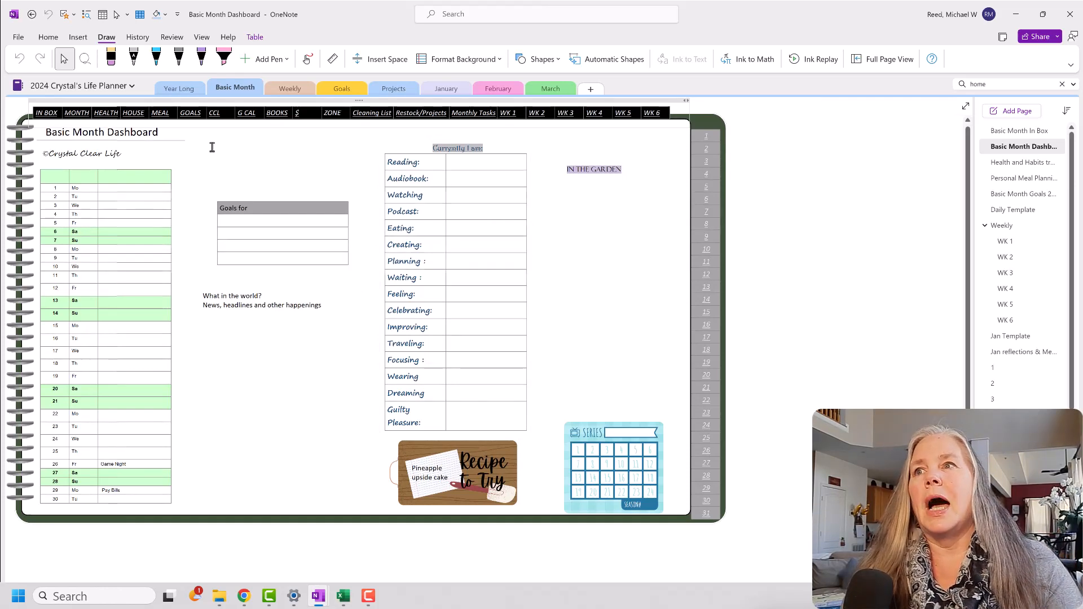
mouse_move(161, 112)
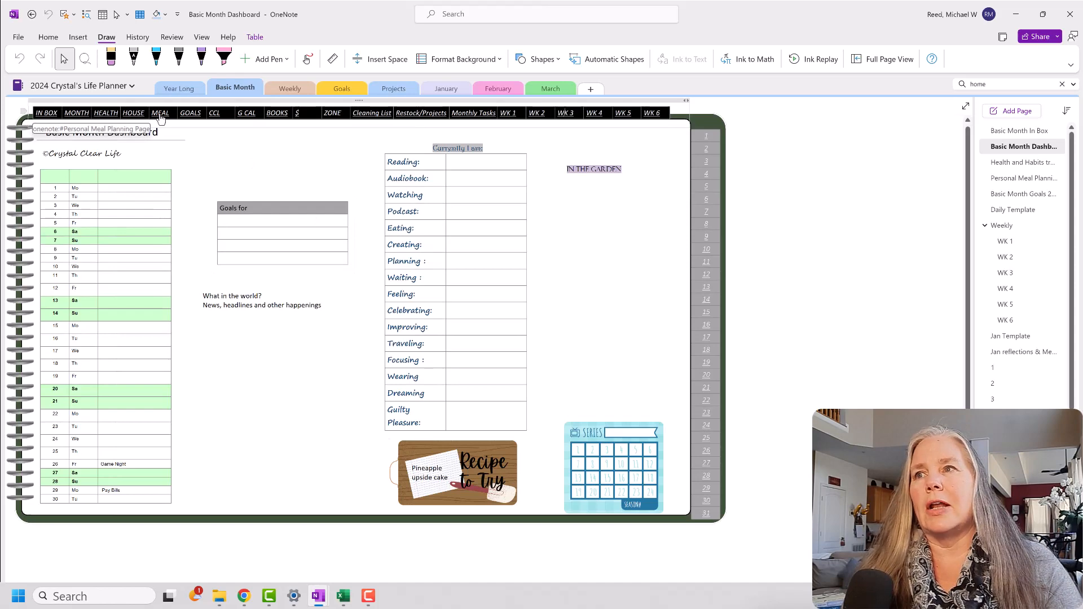
mouse_move(192, 118)
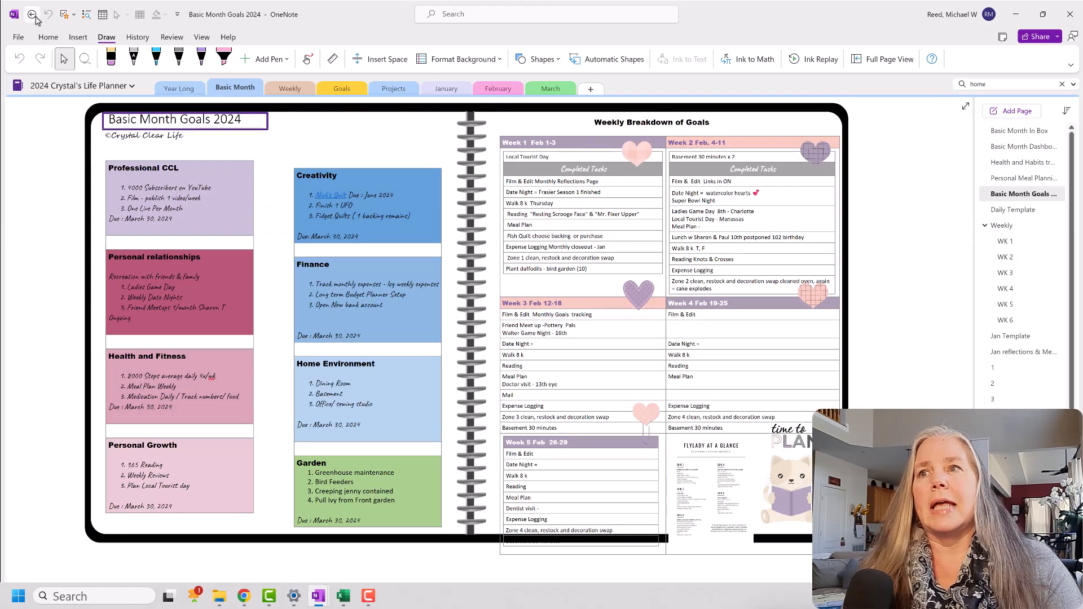
Return to the Basic Month Dashboard and follow its WK 5 header link
click(1024, 147)
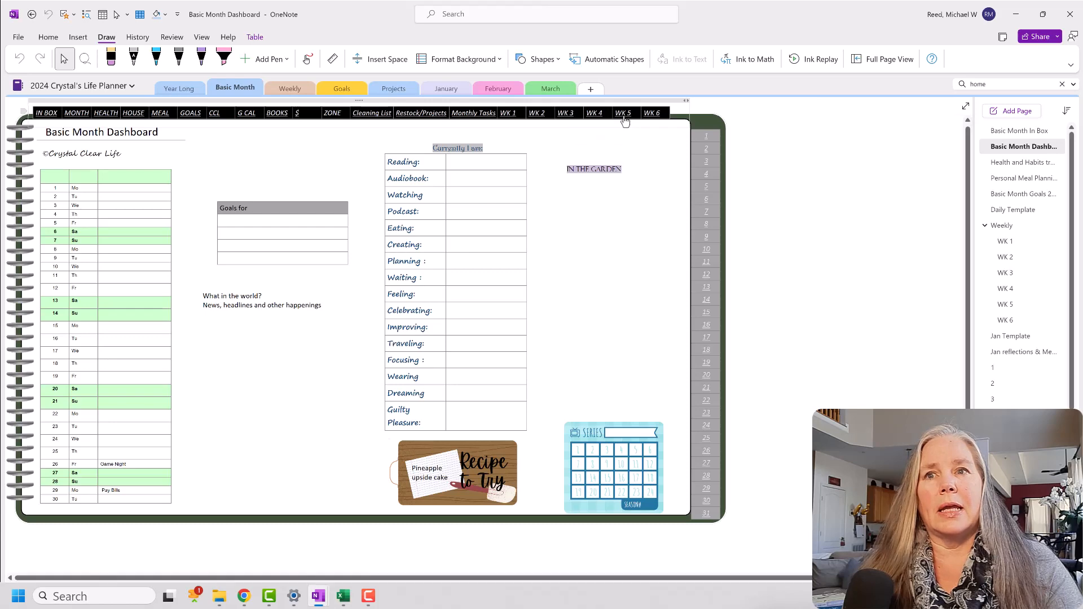
click(623, 113)
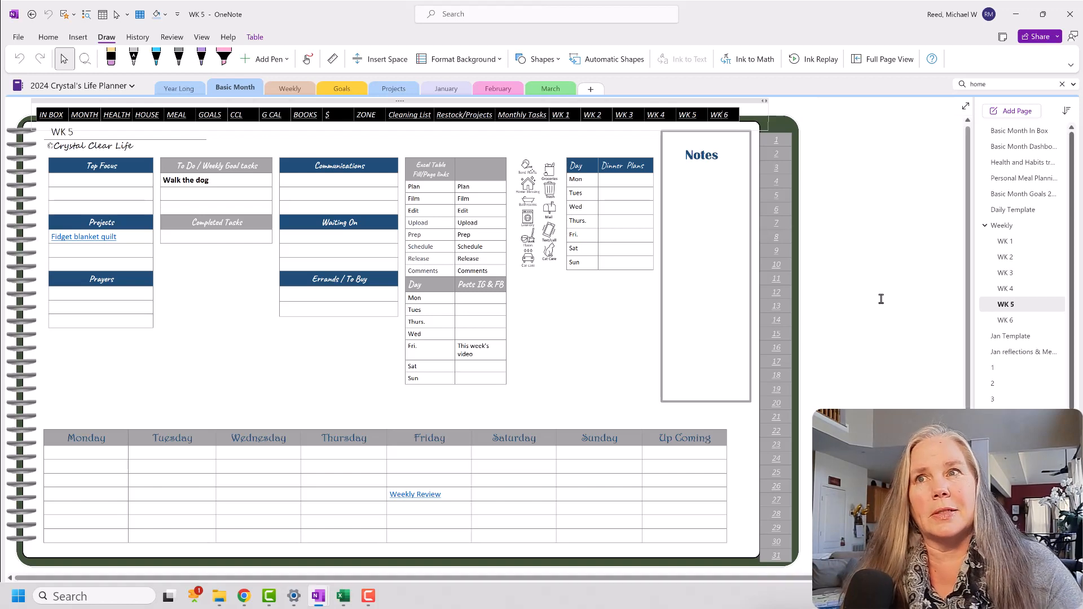
mouse_move(858, 278)
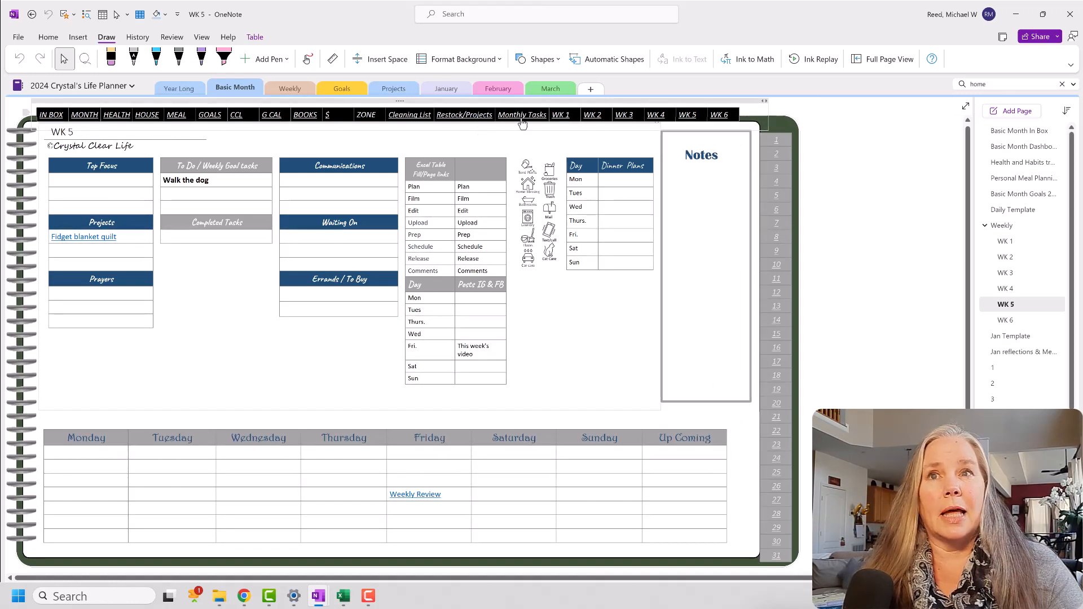
mouse_move(521, 121)
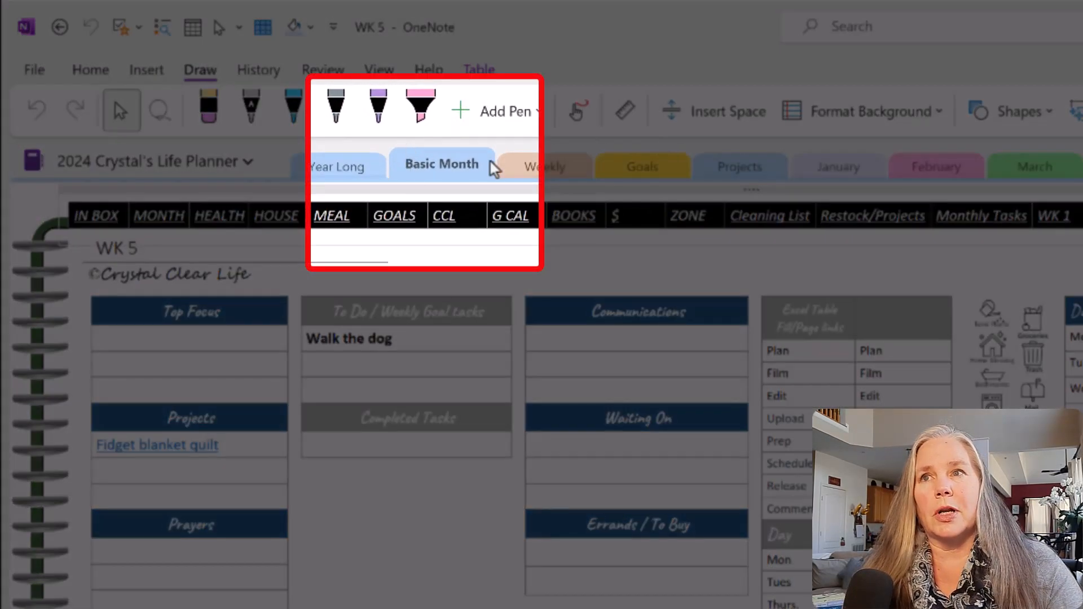
mouse_move(457, 174)
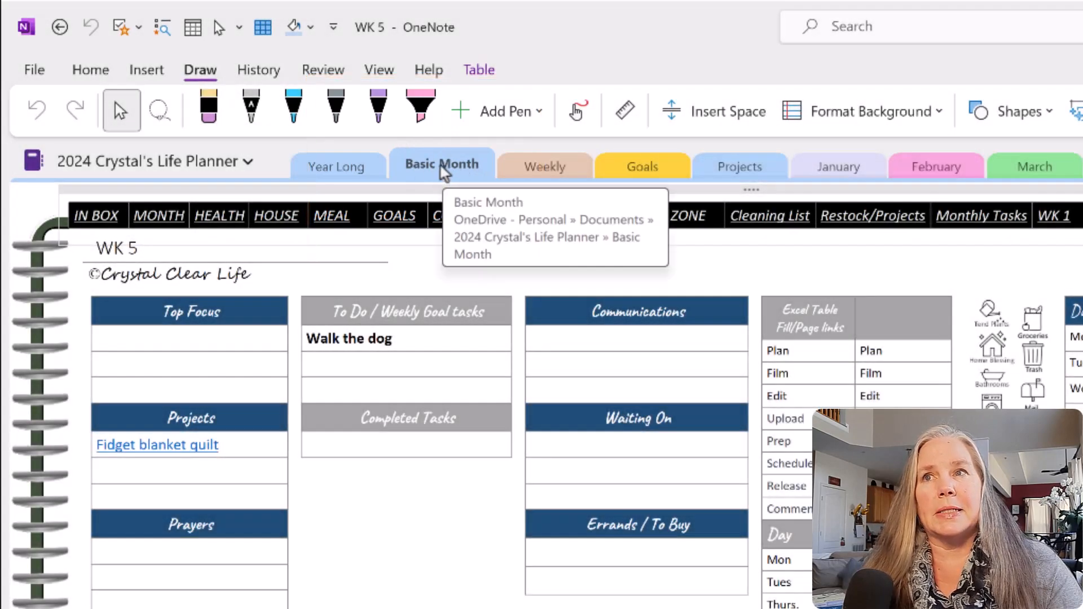
Bring up the Basic Month section's options to reach Move or Copy
right_click(235, 88)
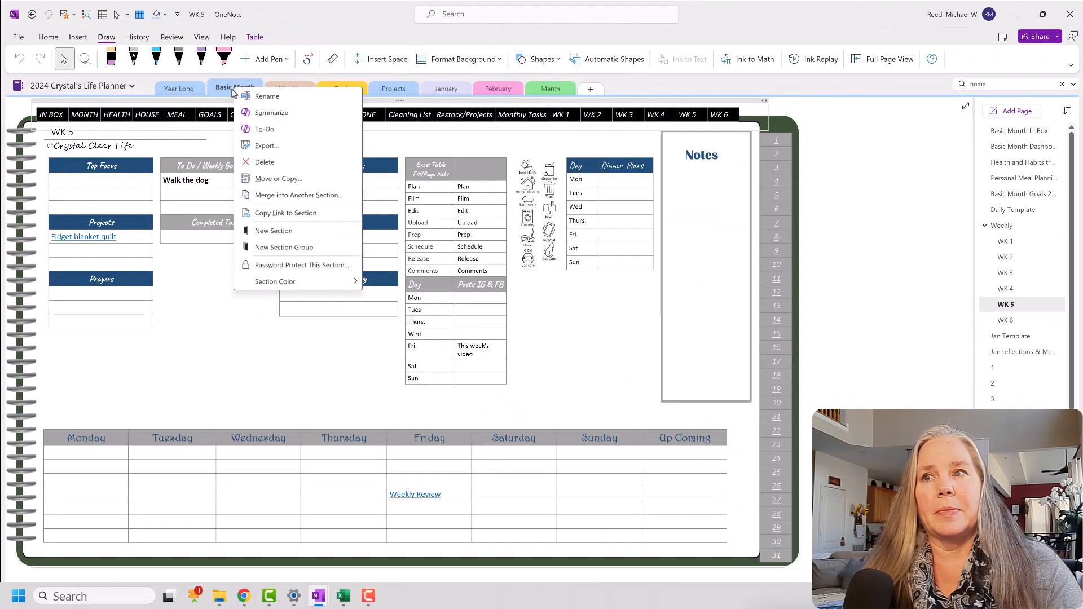
mouse_move(264, 162)
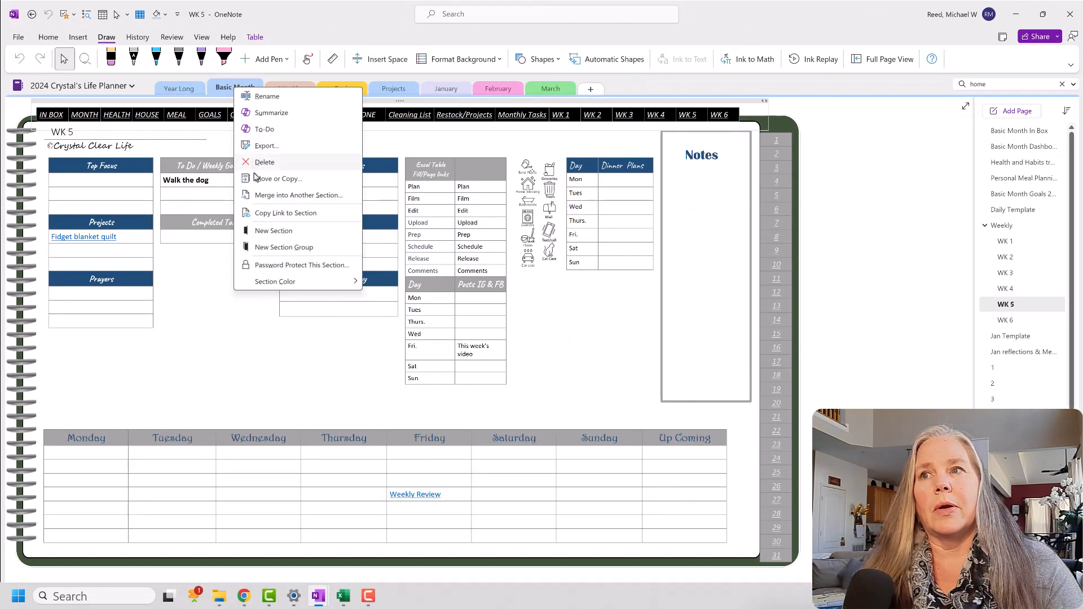
mouse_move(279, 178)
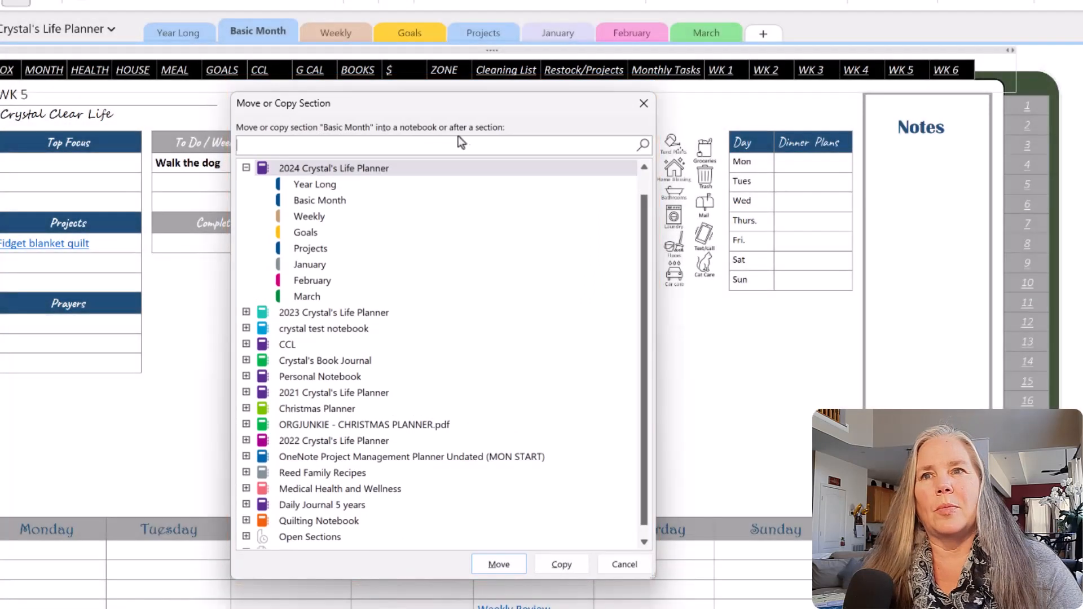
mouse_move(507, 140)
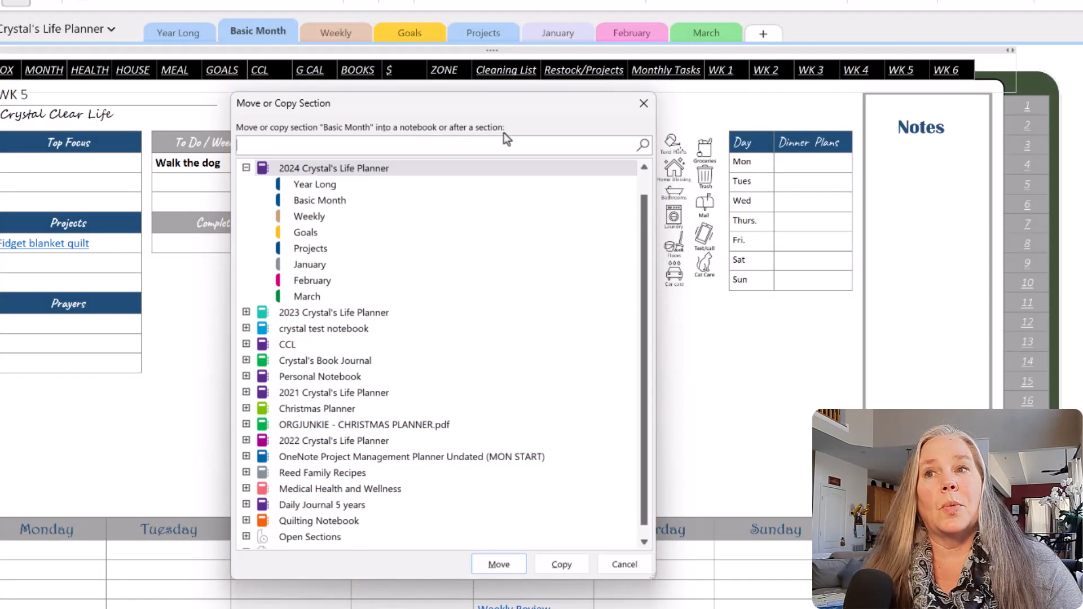
mouse_move(334, 170)
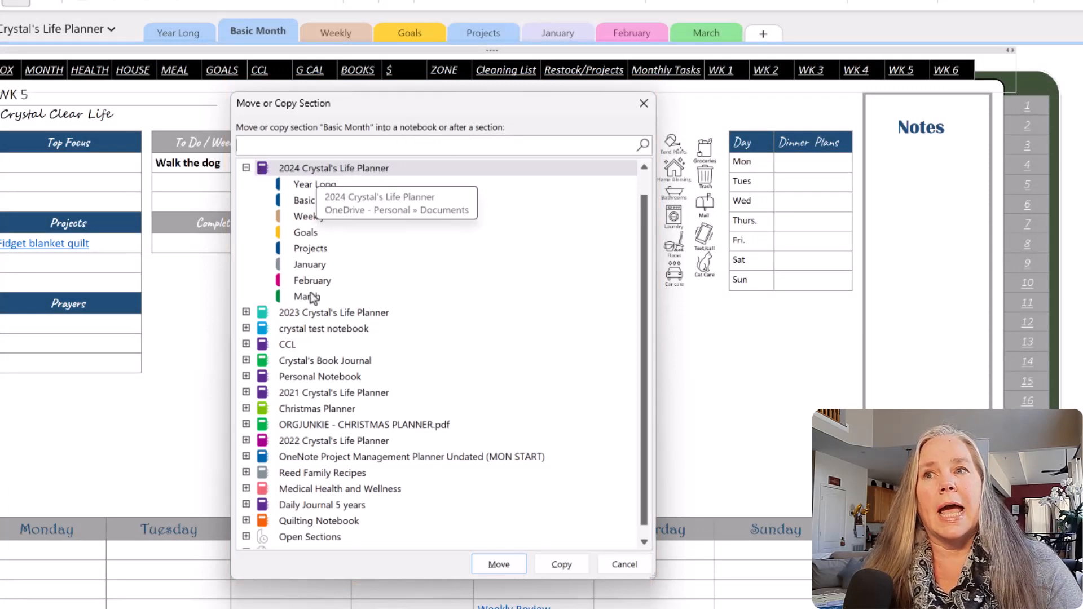
mouse_move(304, 307)
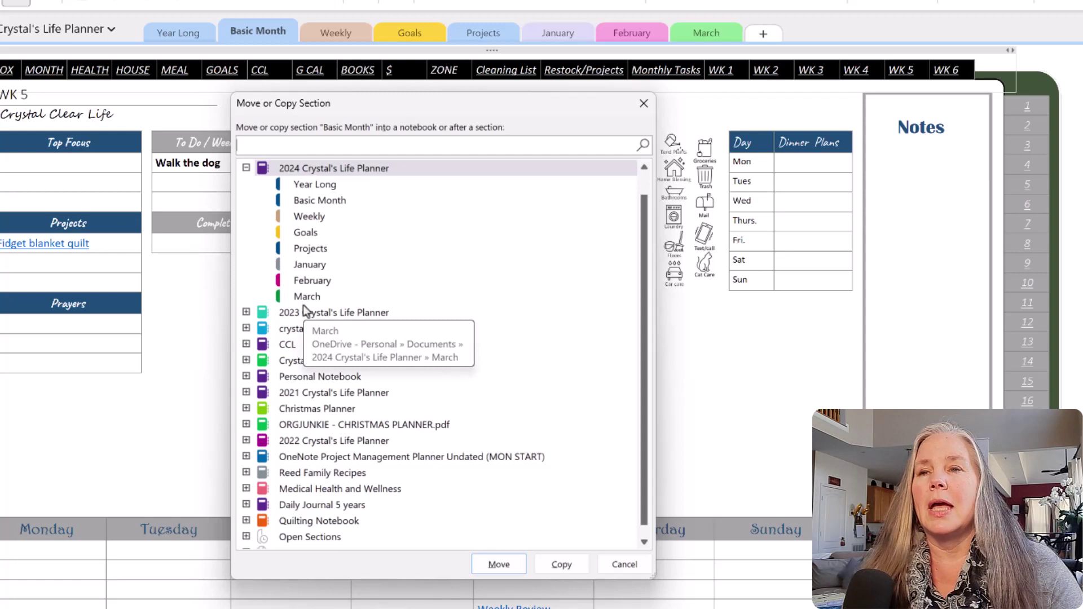
mouse_move(320, 300)
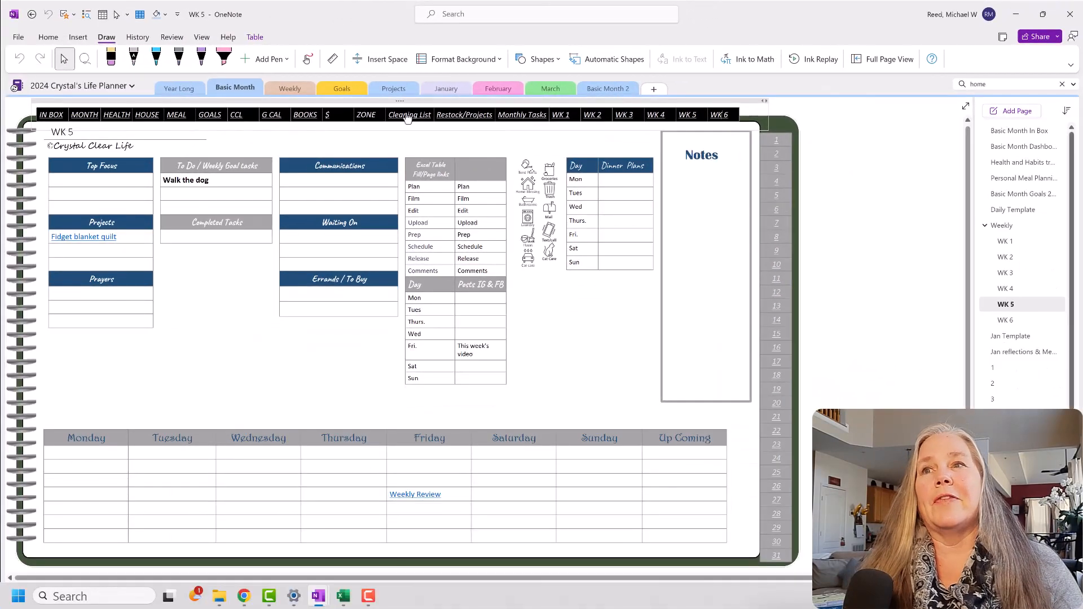
mouse_move(234, 90)
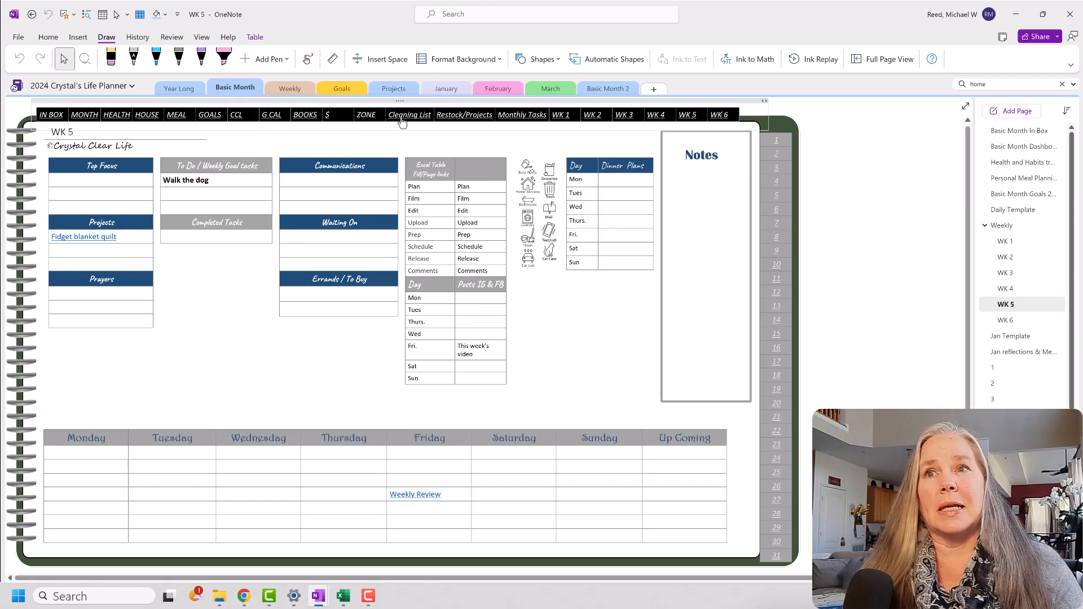
Follow the header links through the dashboard and day 21 to the Basic Month In Box page
click(591, 115)
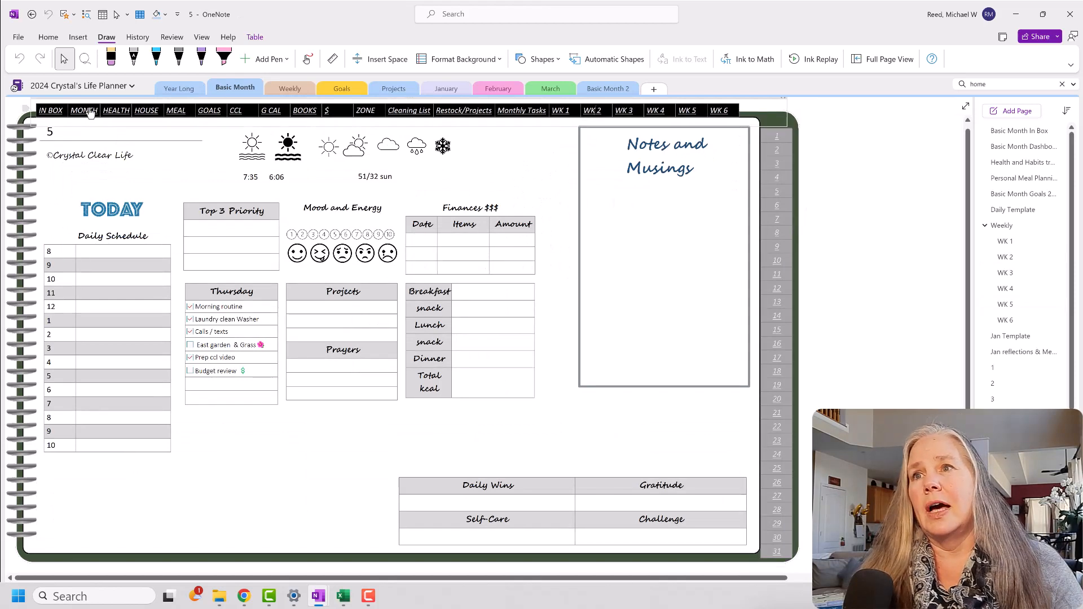
click(1023, 145)
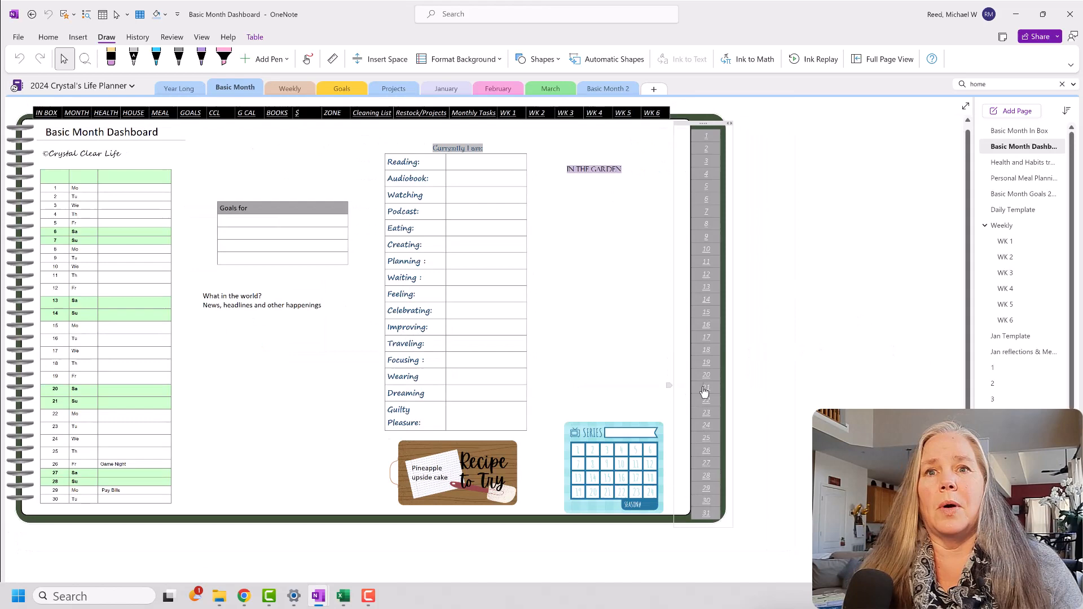
click(47, 113)
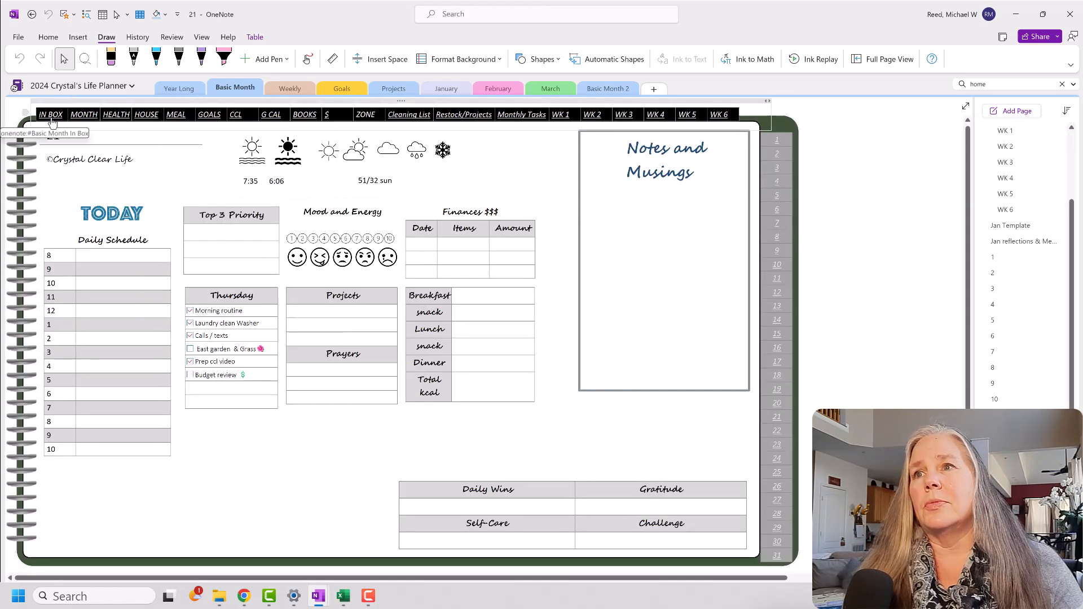
click(50, 115)
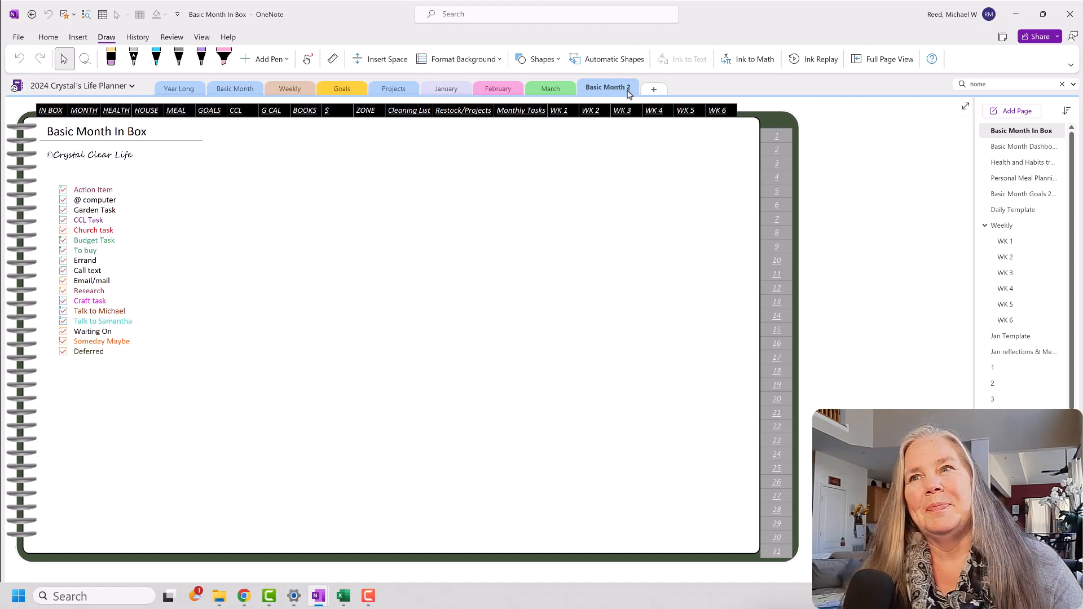
mouse_move(83, 110)
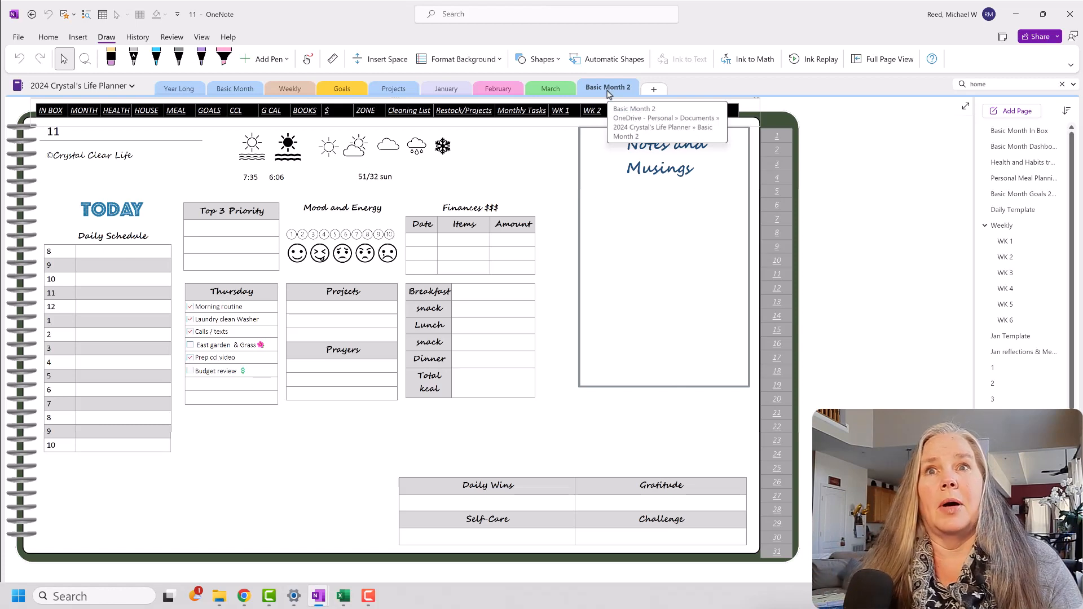
Rename the Basic Month 2 section to April and set its colour to purple
right_click(607, 87)
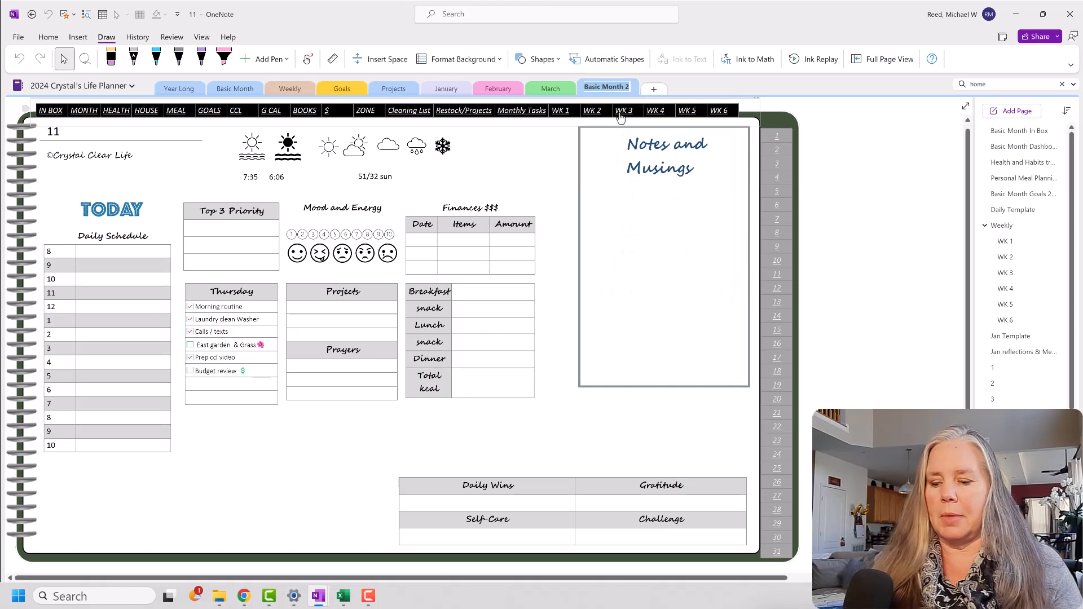
text(April)
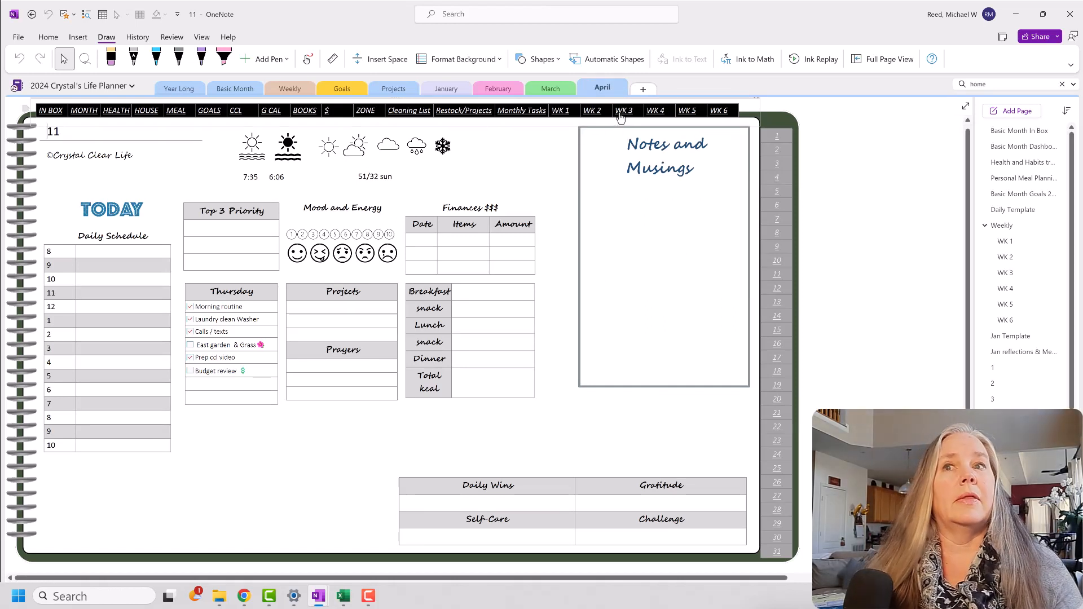
right_click(602, 88)
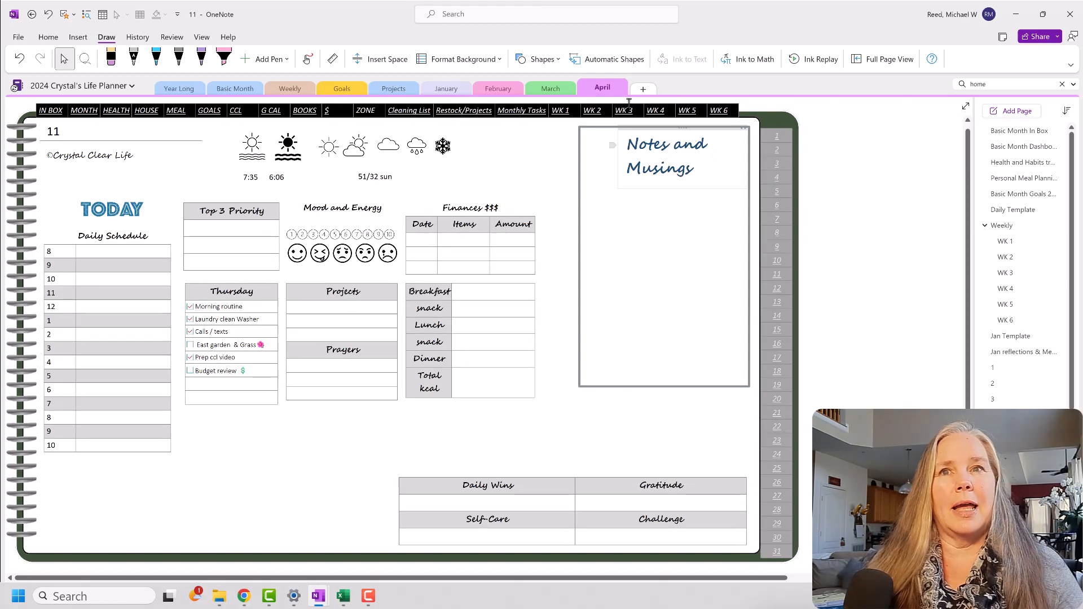
mouse_move(608, 88)
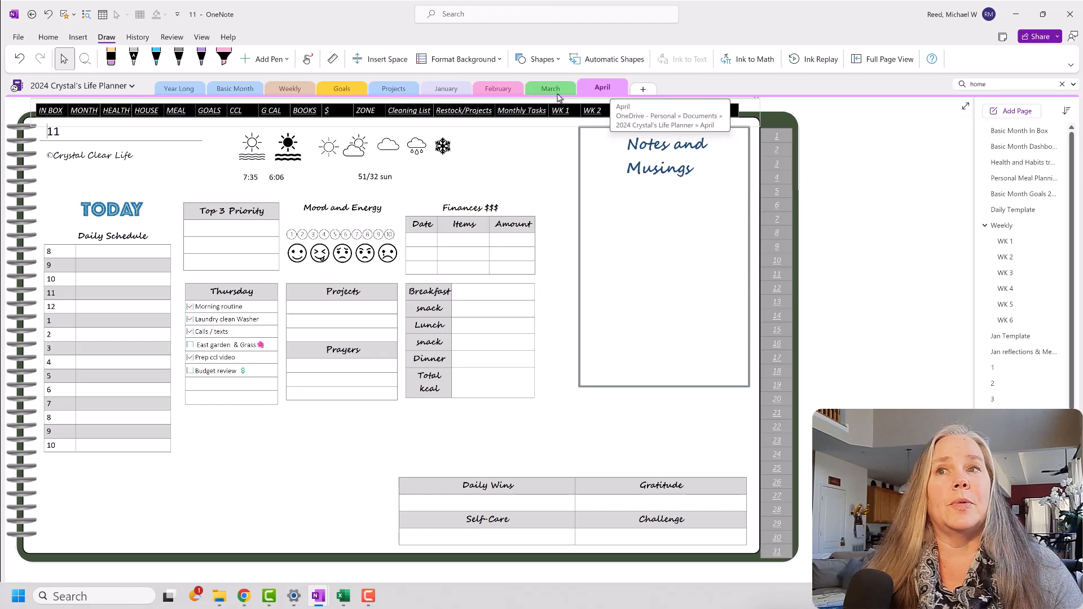
mouse_move(555, 92)
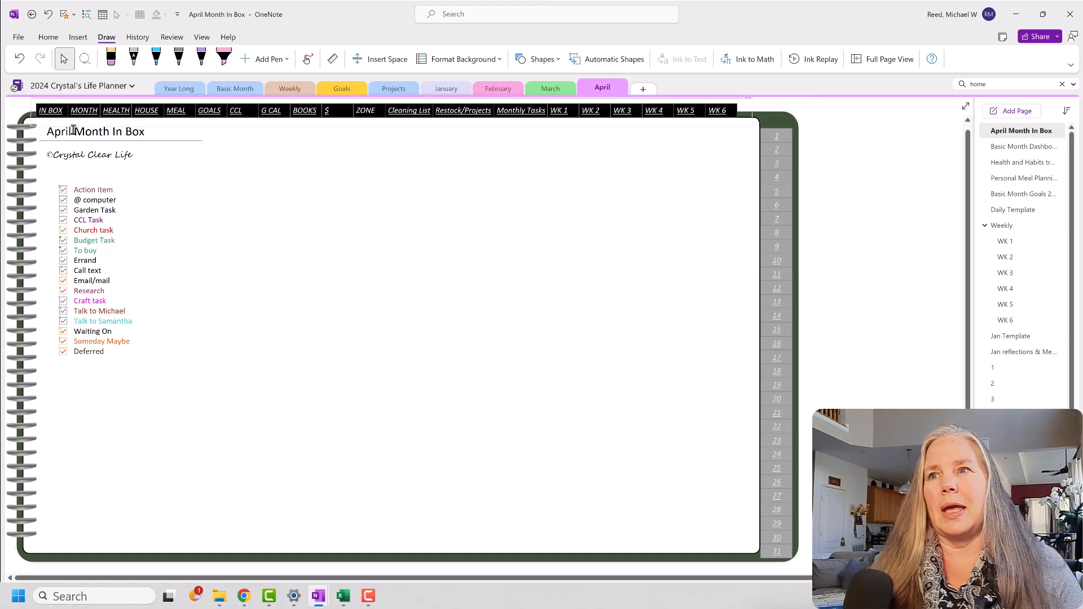
Remove 'Month' from the title so it reads April In Box, then check the In Box header link
double_click(87, 131)
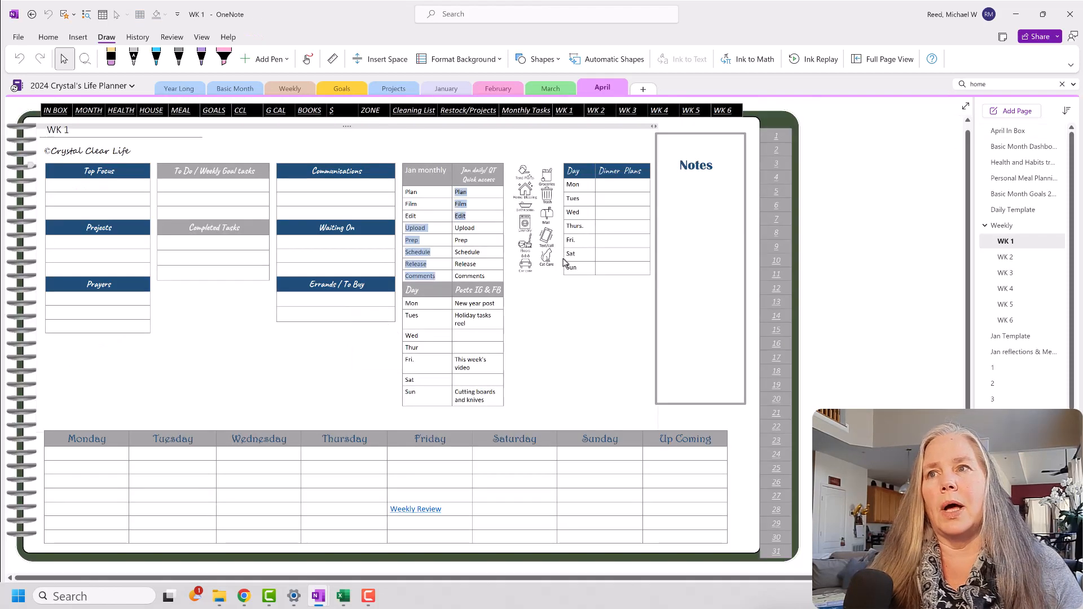
click(52, 111)
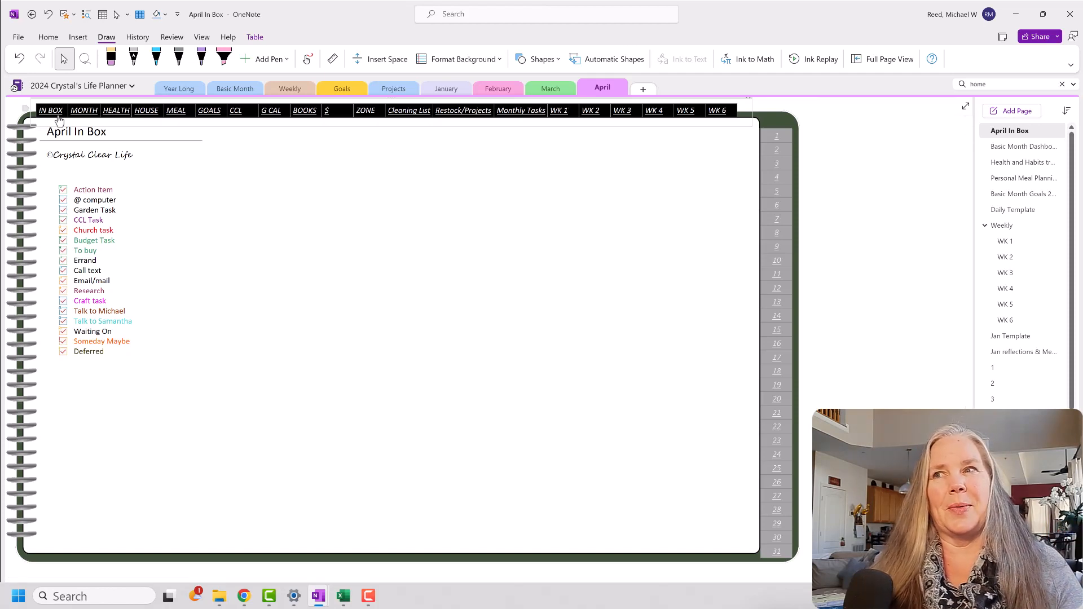
click(83, 111)
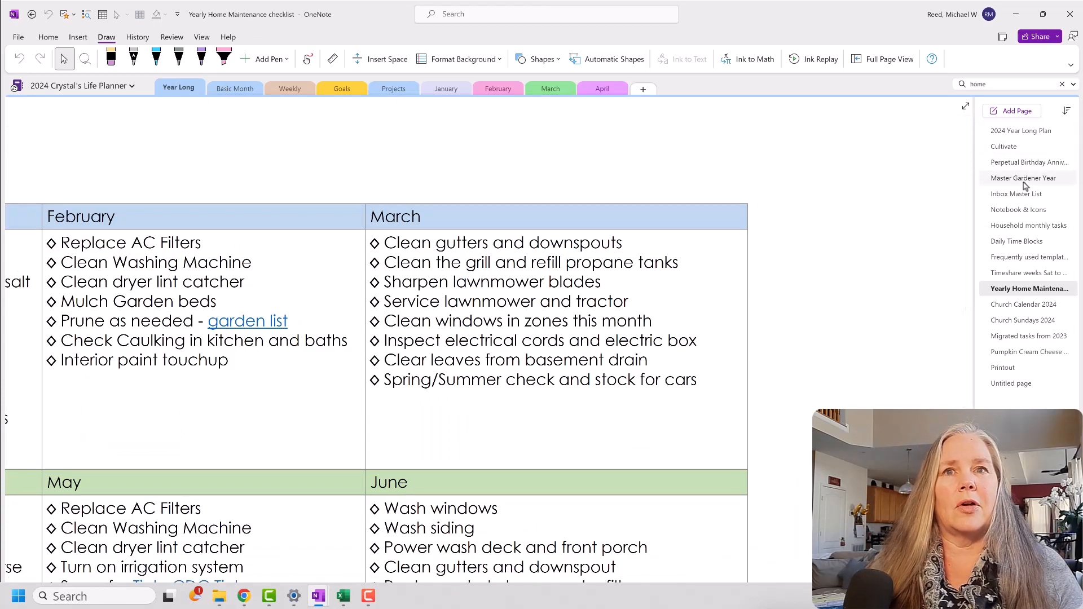
Copy April's notes from Master Gardener Year and paste them into the In the Garden box
click(1023, 178)
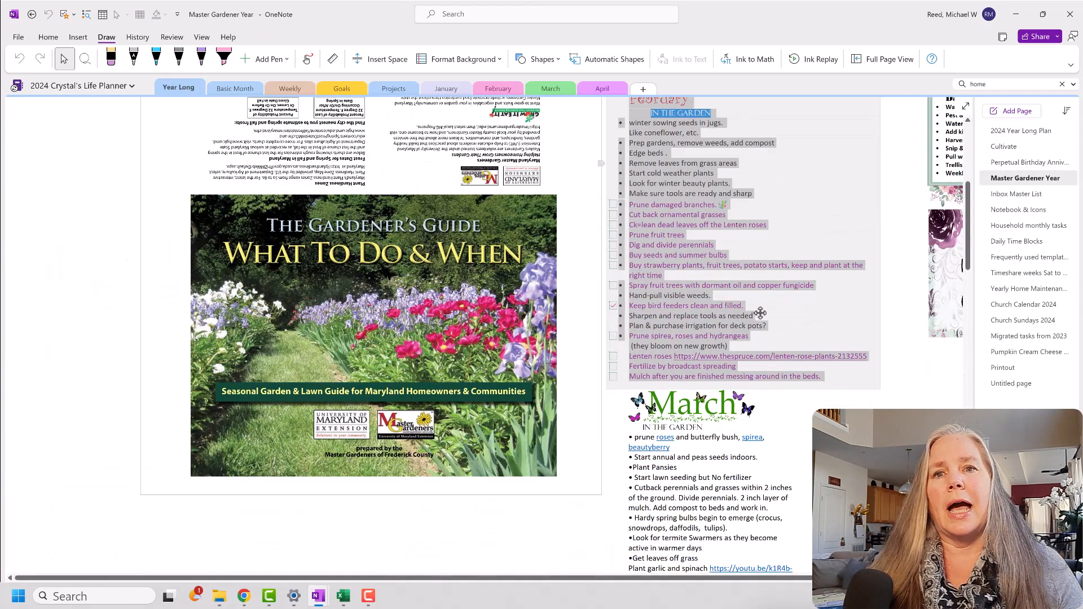
scroll(down, 3)
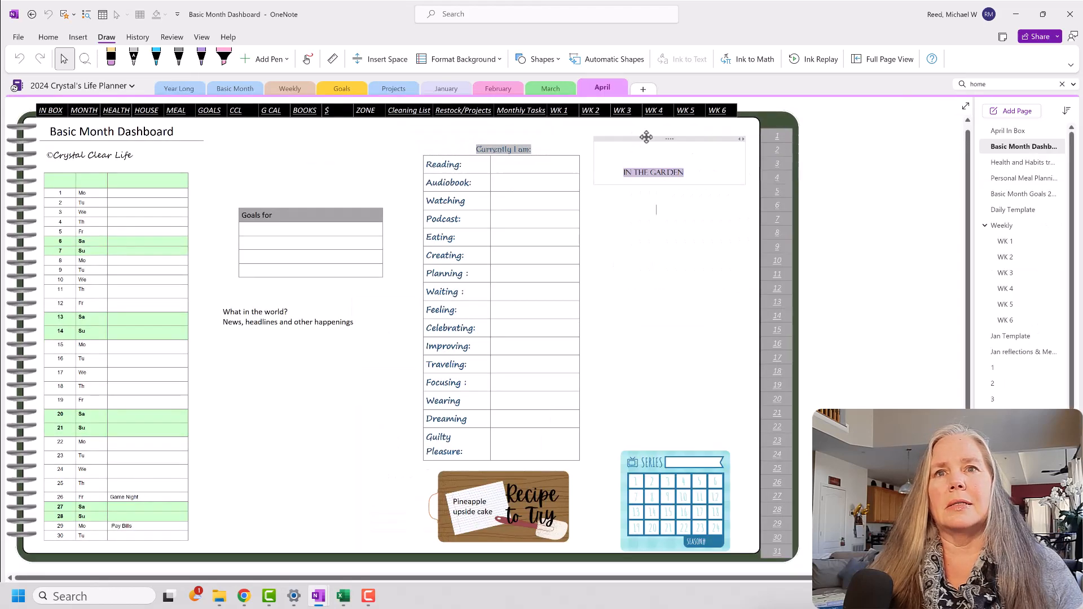
right_click(655, 171)
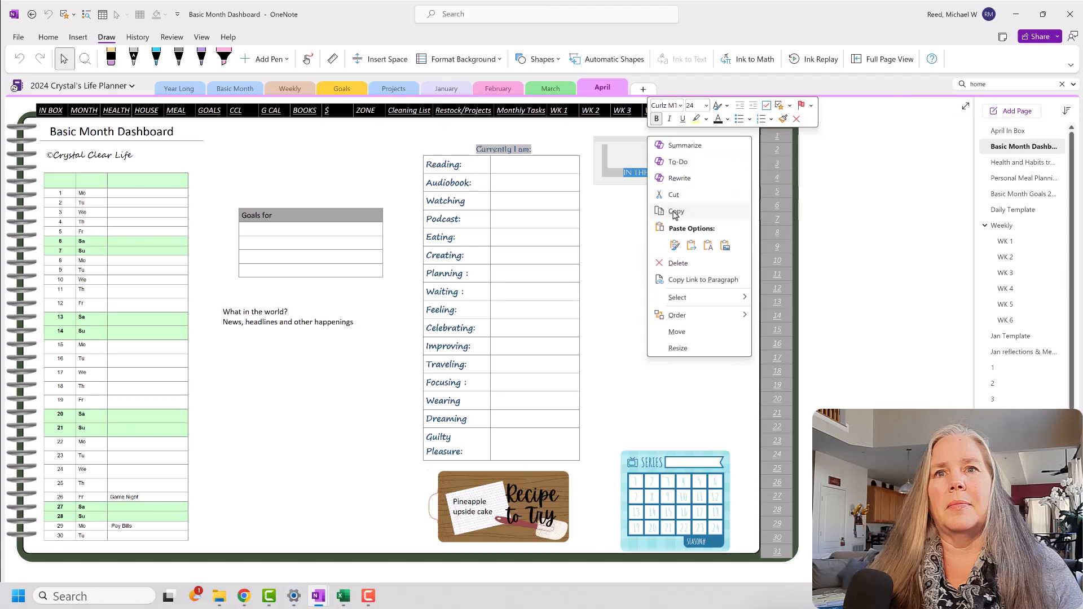
click(676, 212)
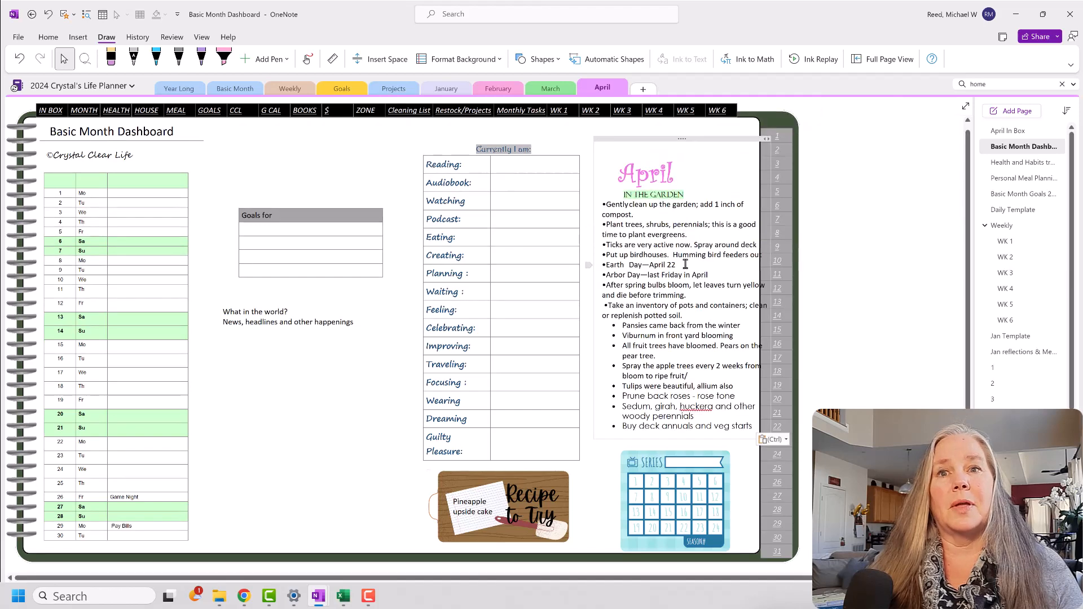
mouse_move(669, 137)
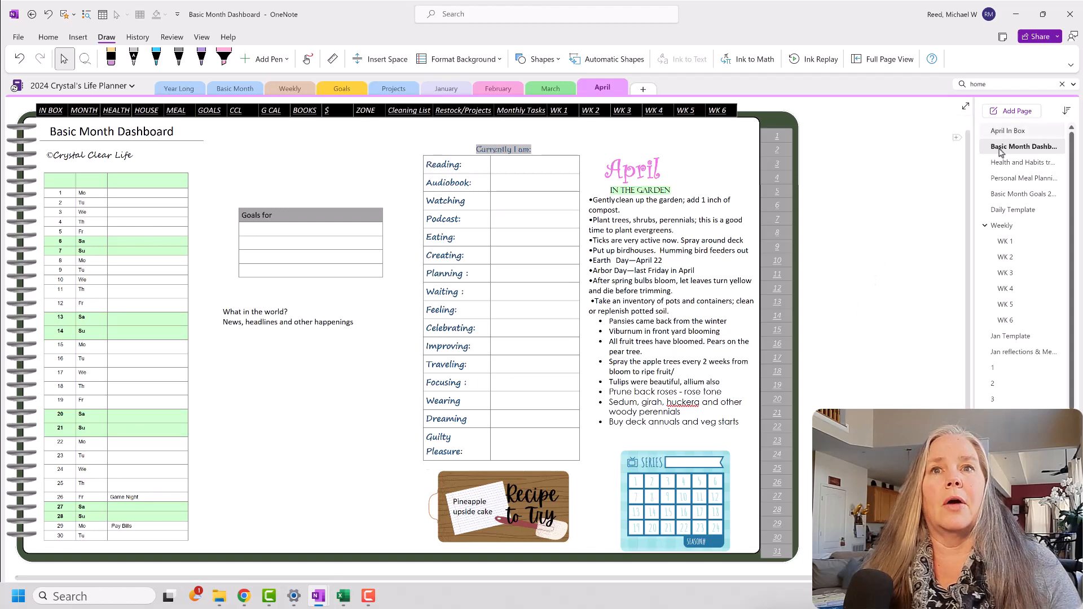
mouse_move(116, 110)
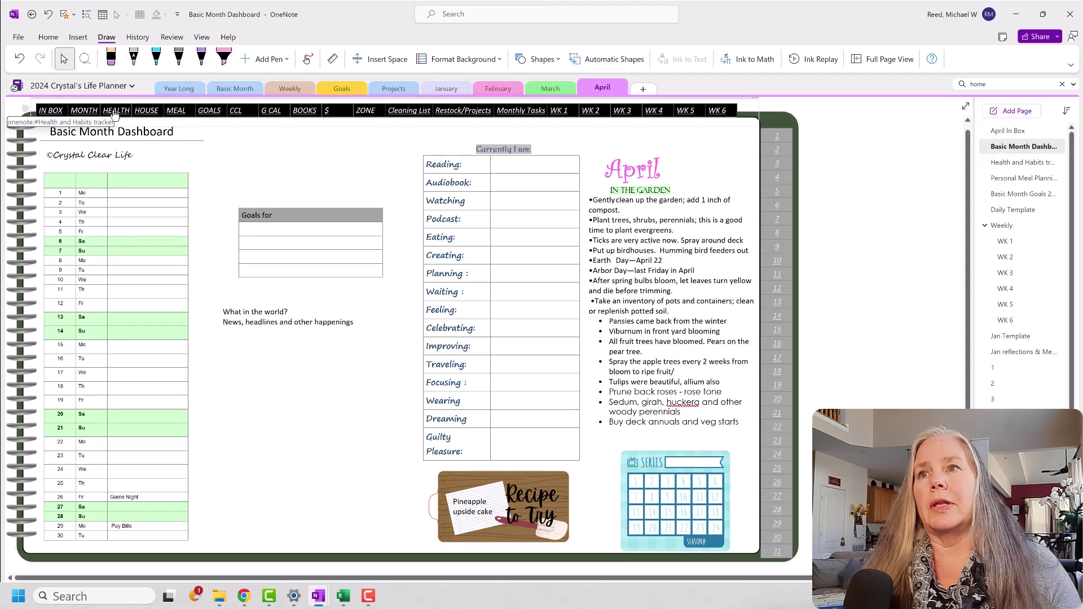
Prefix the Health and Habits tracker title with April, then go to the WK 1 page
click(115, 111)
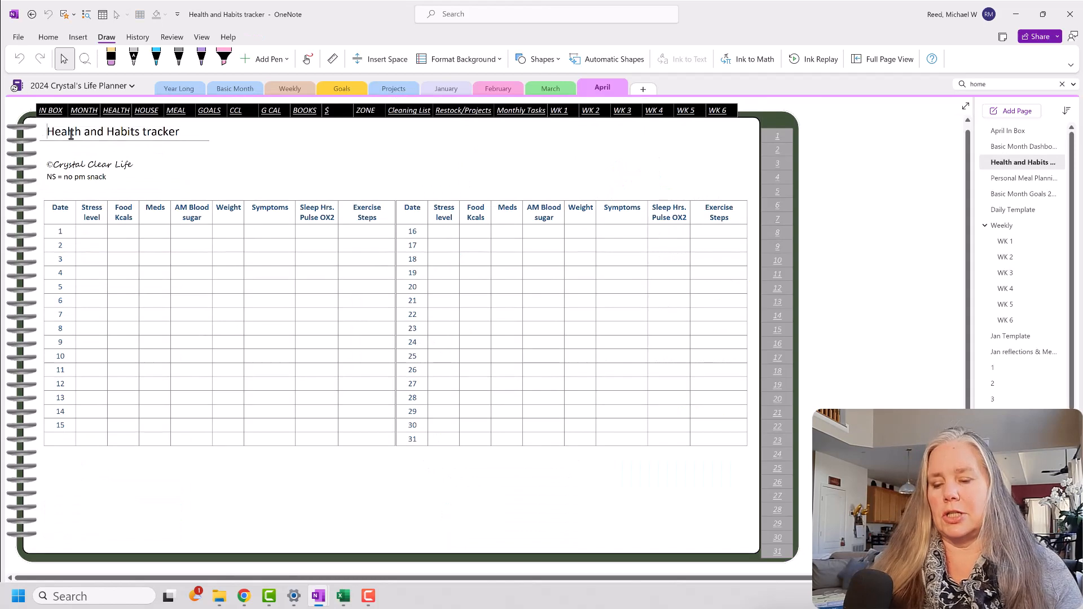
text(April)
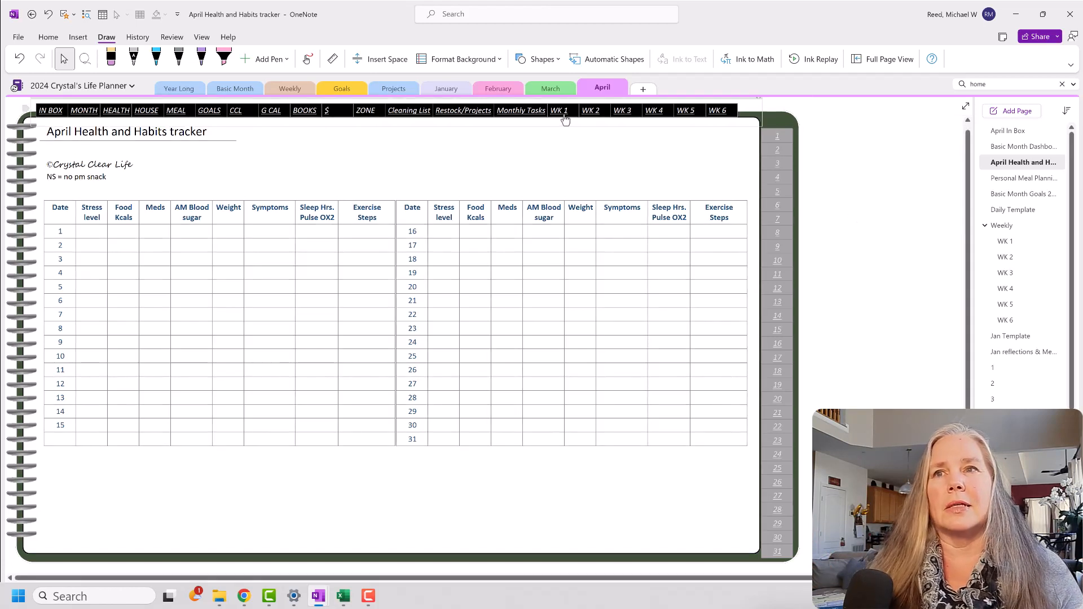
click(560, 110)
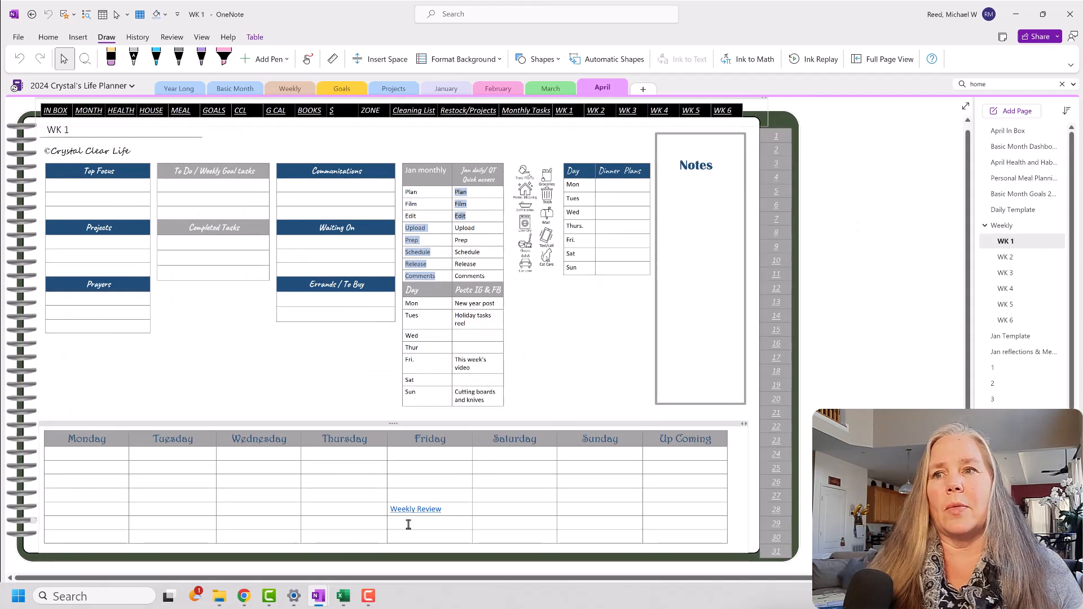